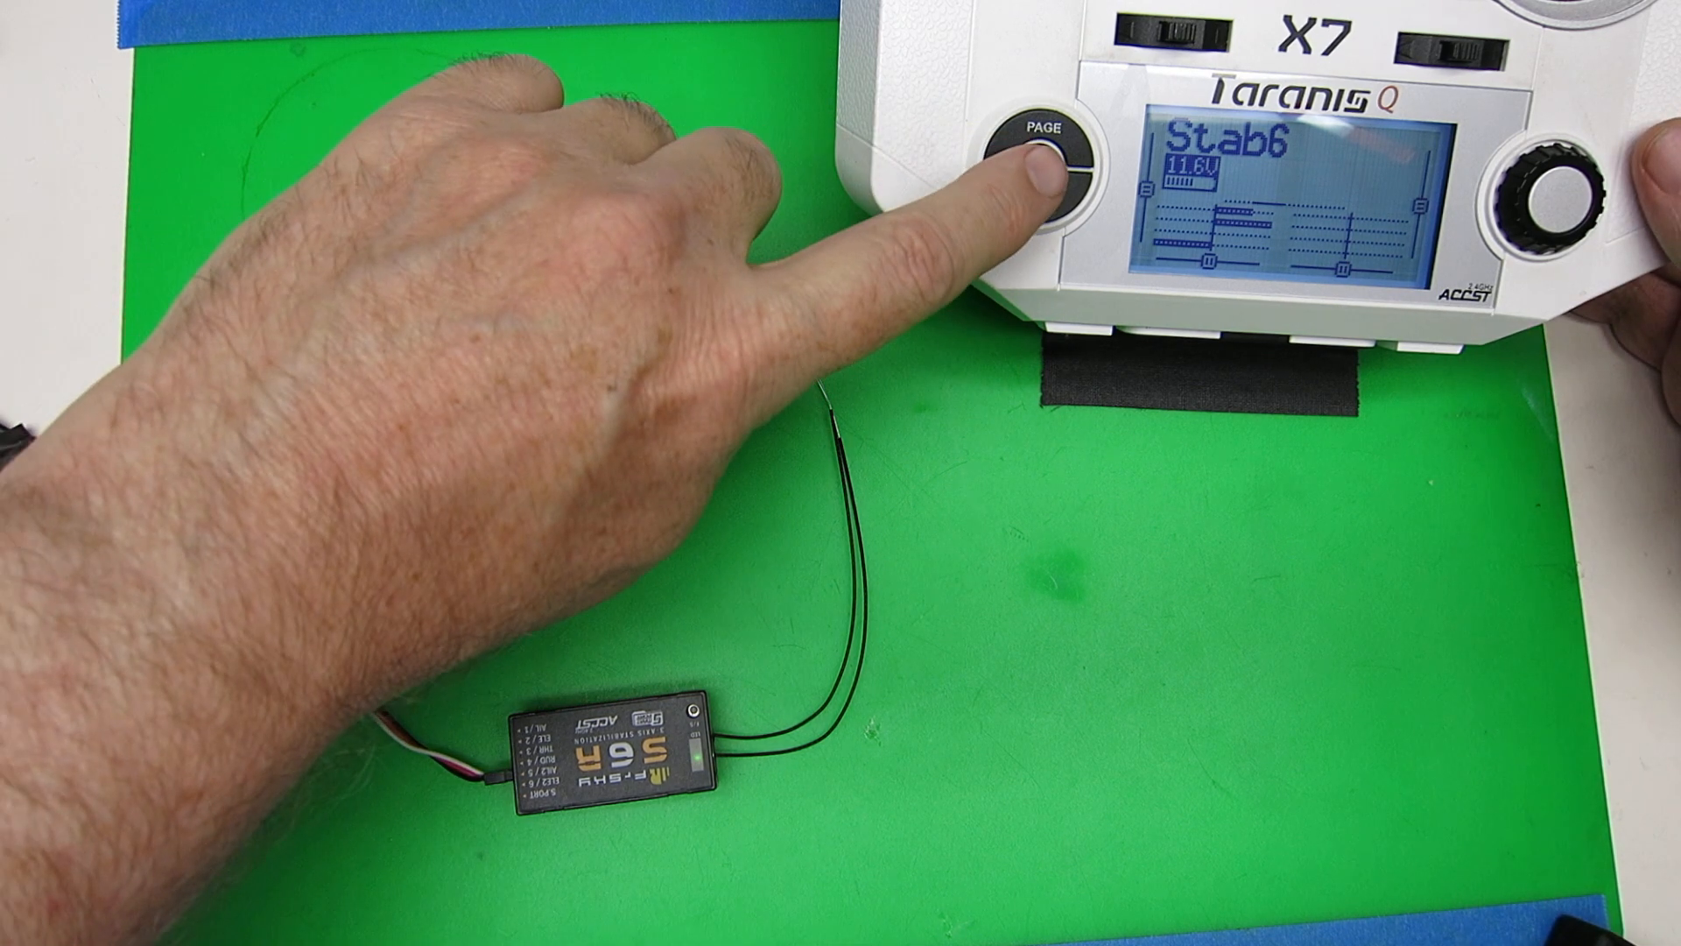
# Browse the SD card to SxR_Calibrate.lua and execute the script
pyautogui.click(1047, 171)
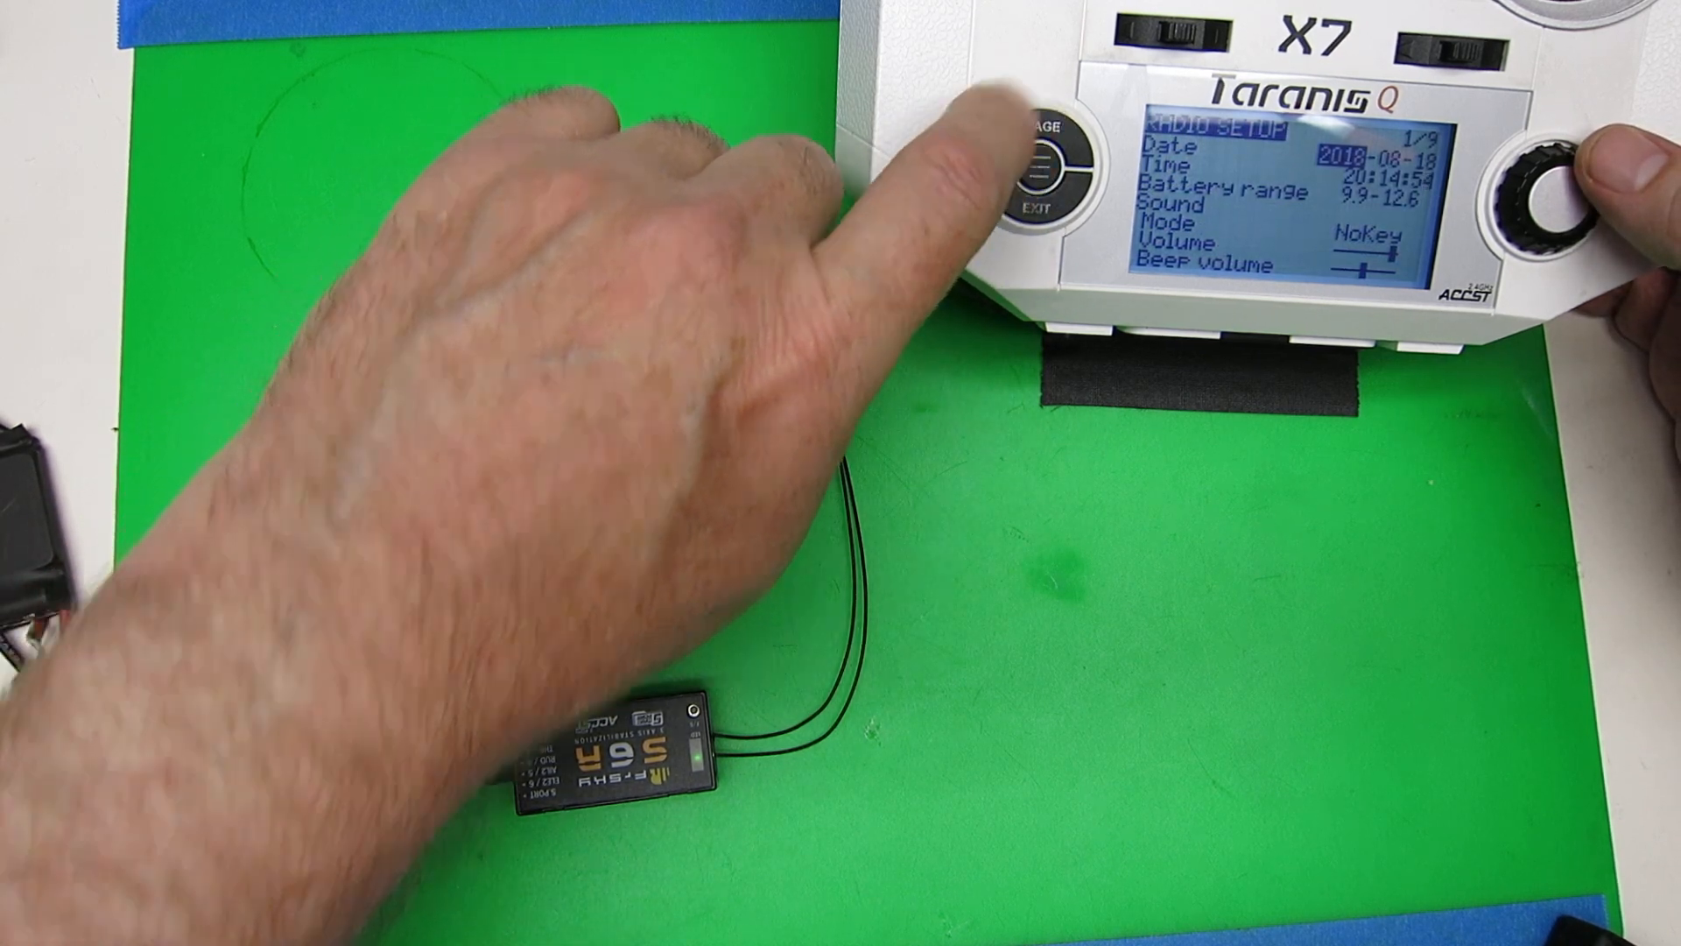
pyautogui.click(1046, 128)
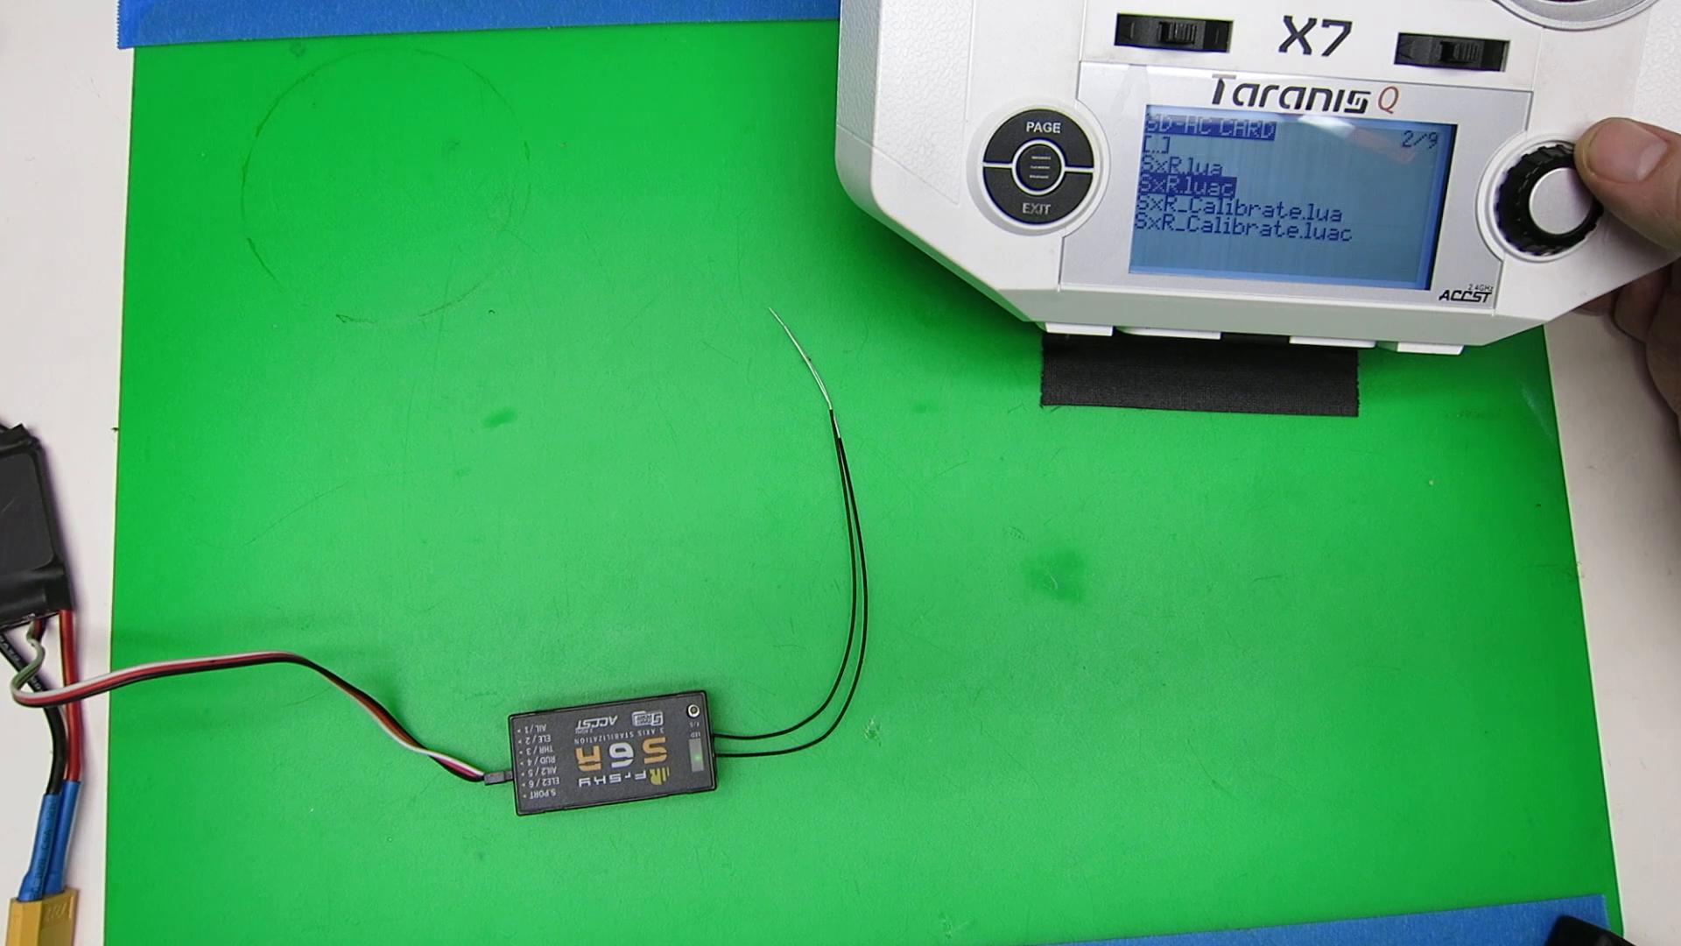
pyautogui.click(1553, 158)
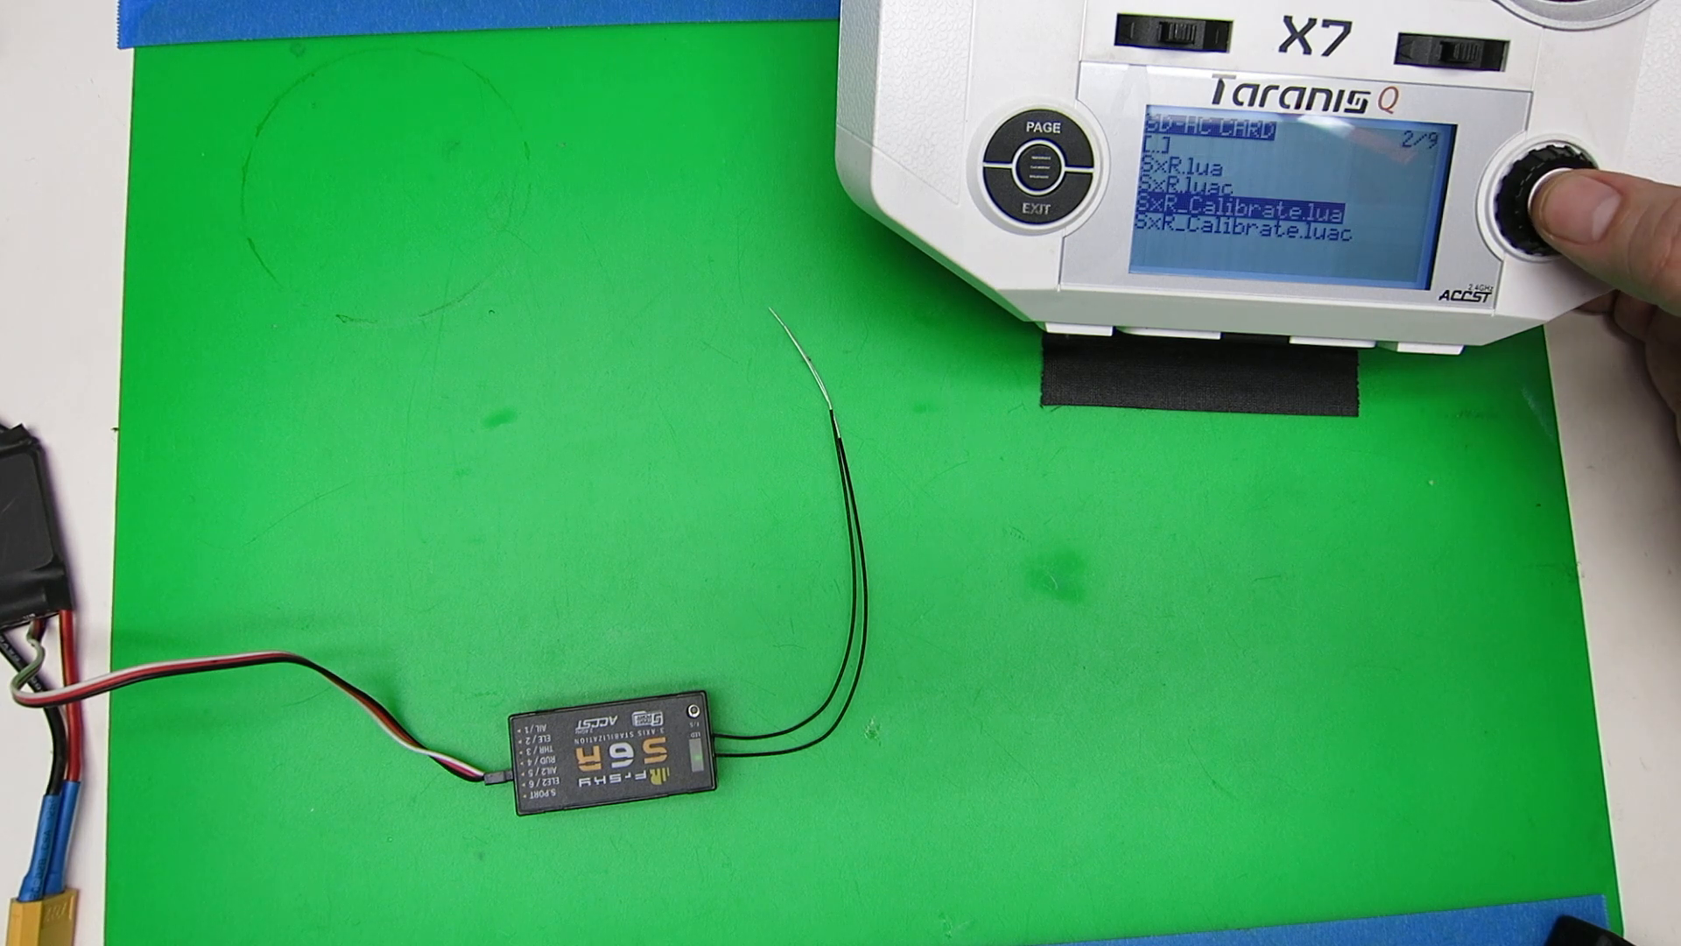
pyautogui.click(1528, 190)
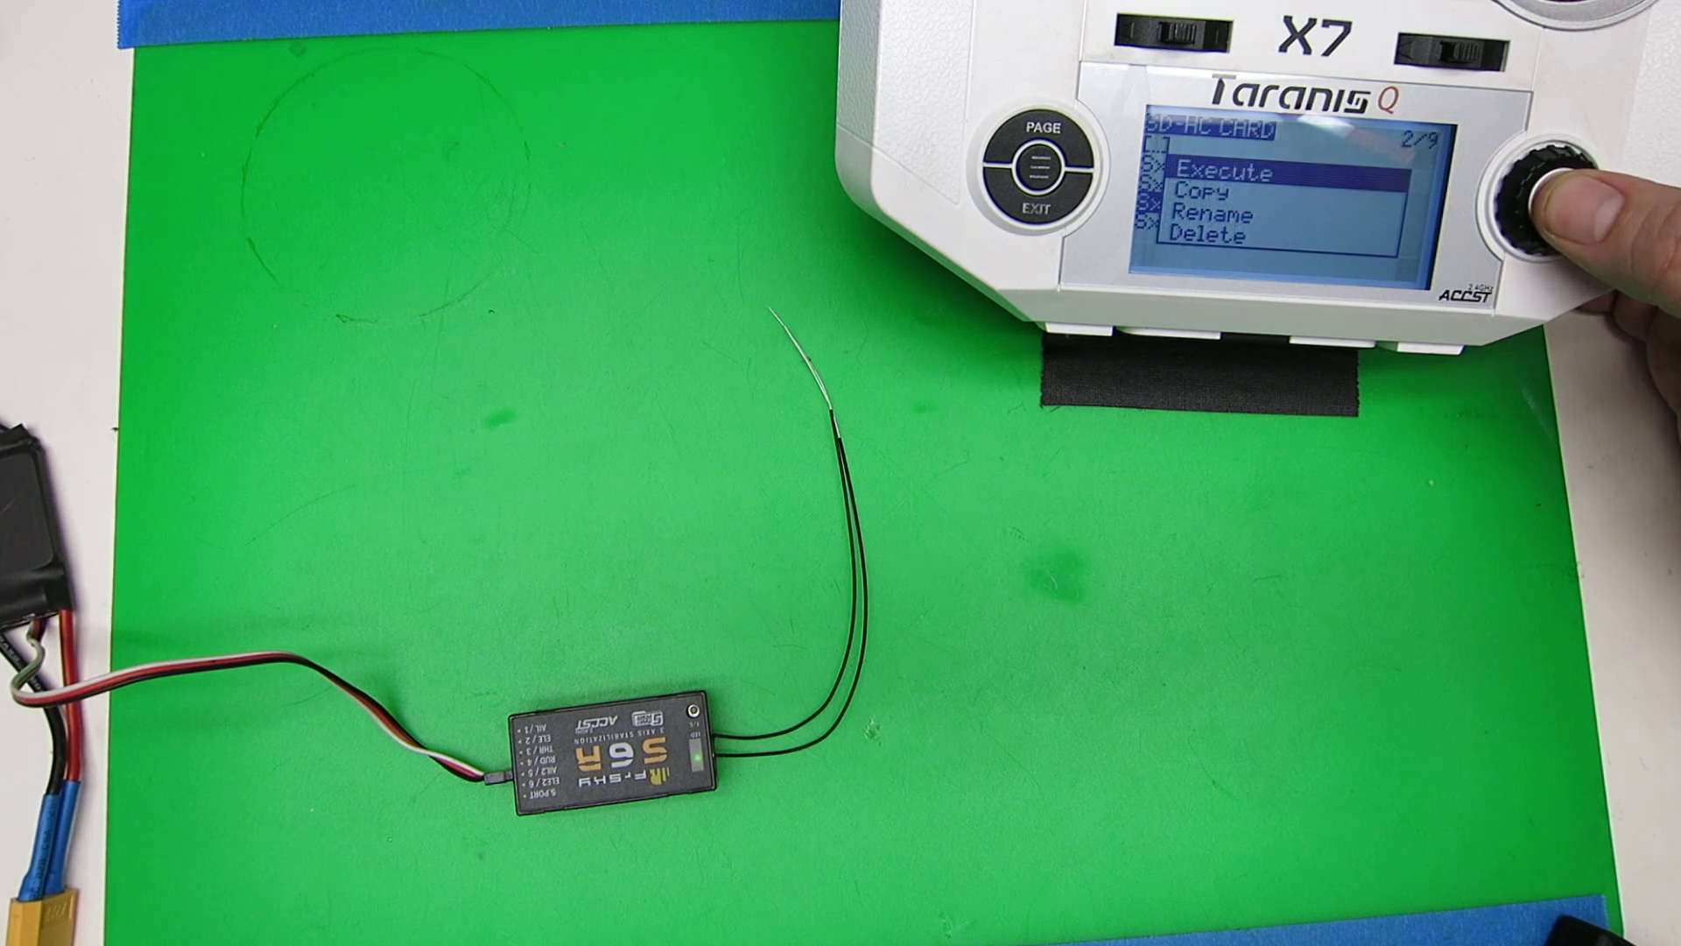
pyautogui.click(1541, 187)
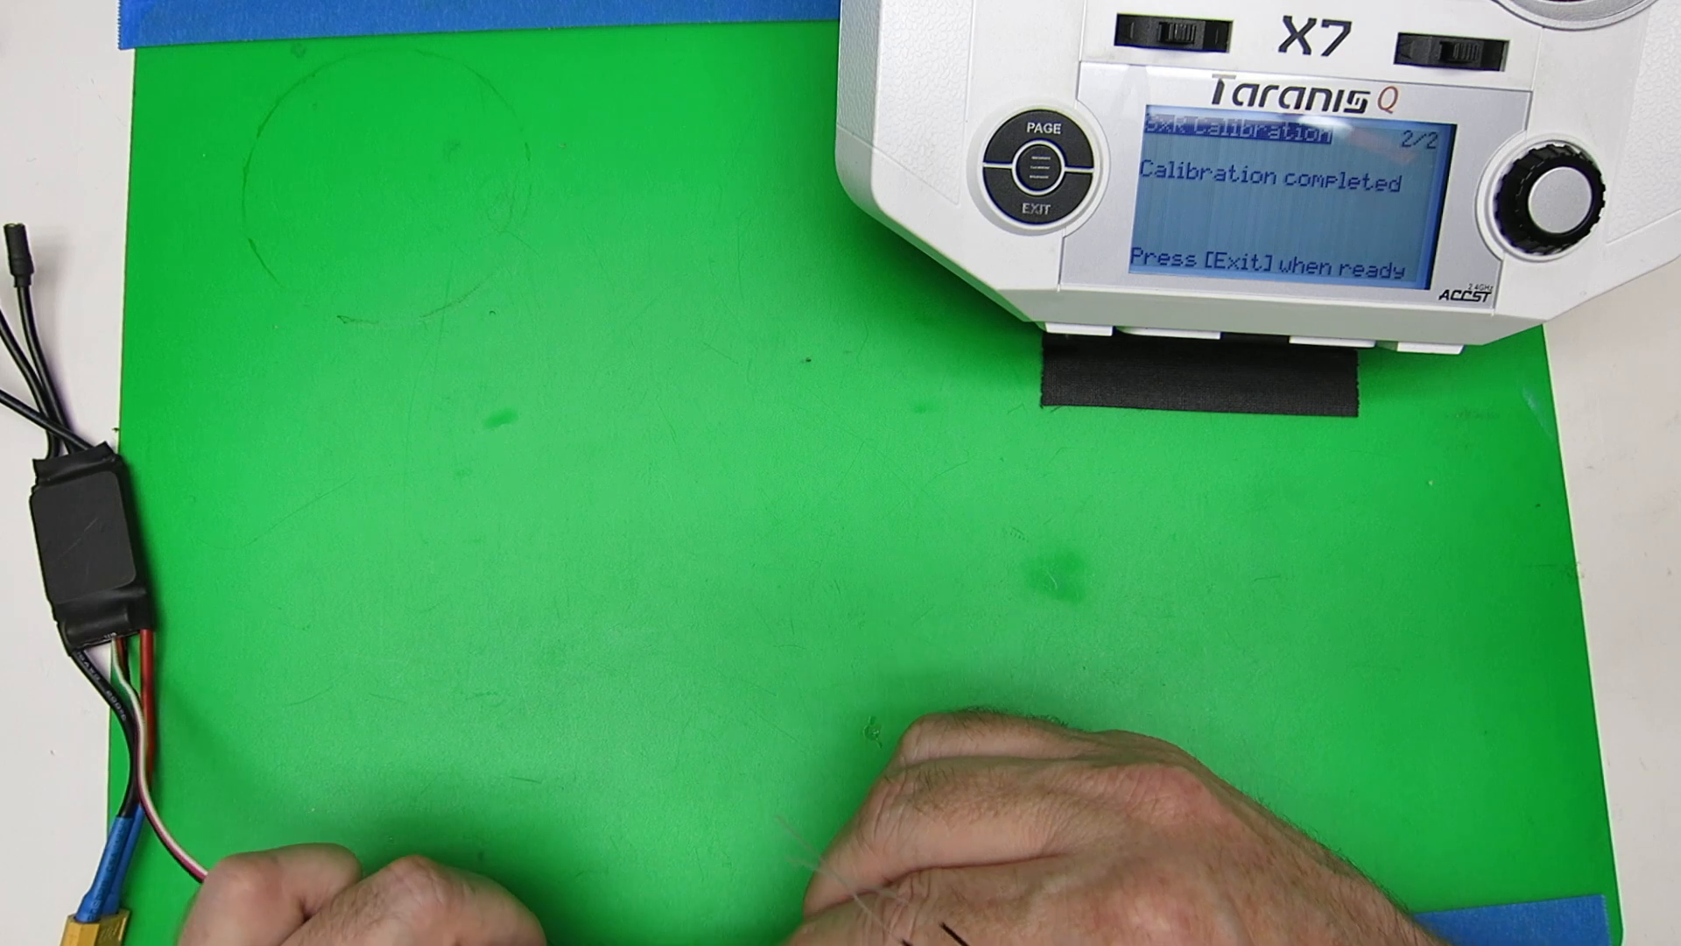
# Exit the 'Calibration completed' screen back to the Stab6 model screen
pyautogui.click(1045, 199)
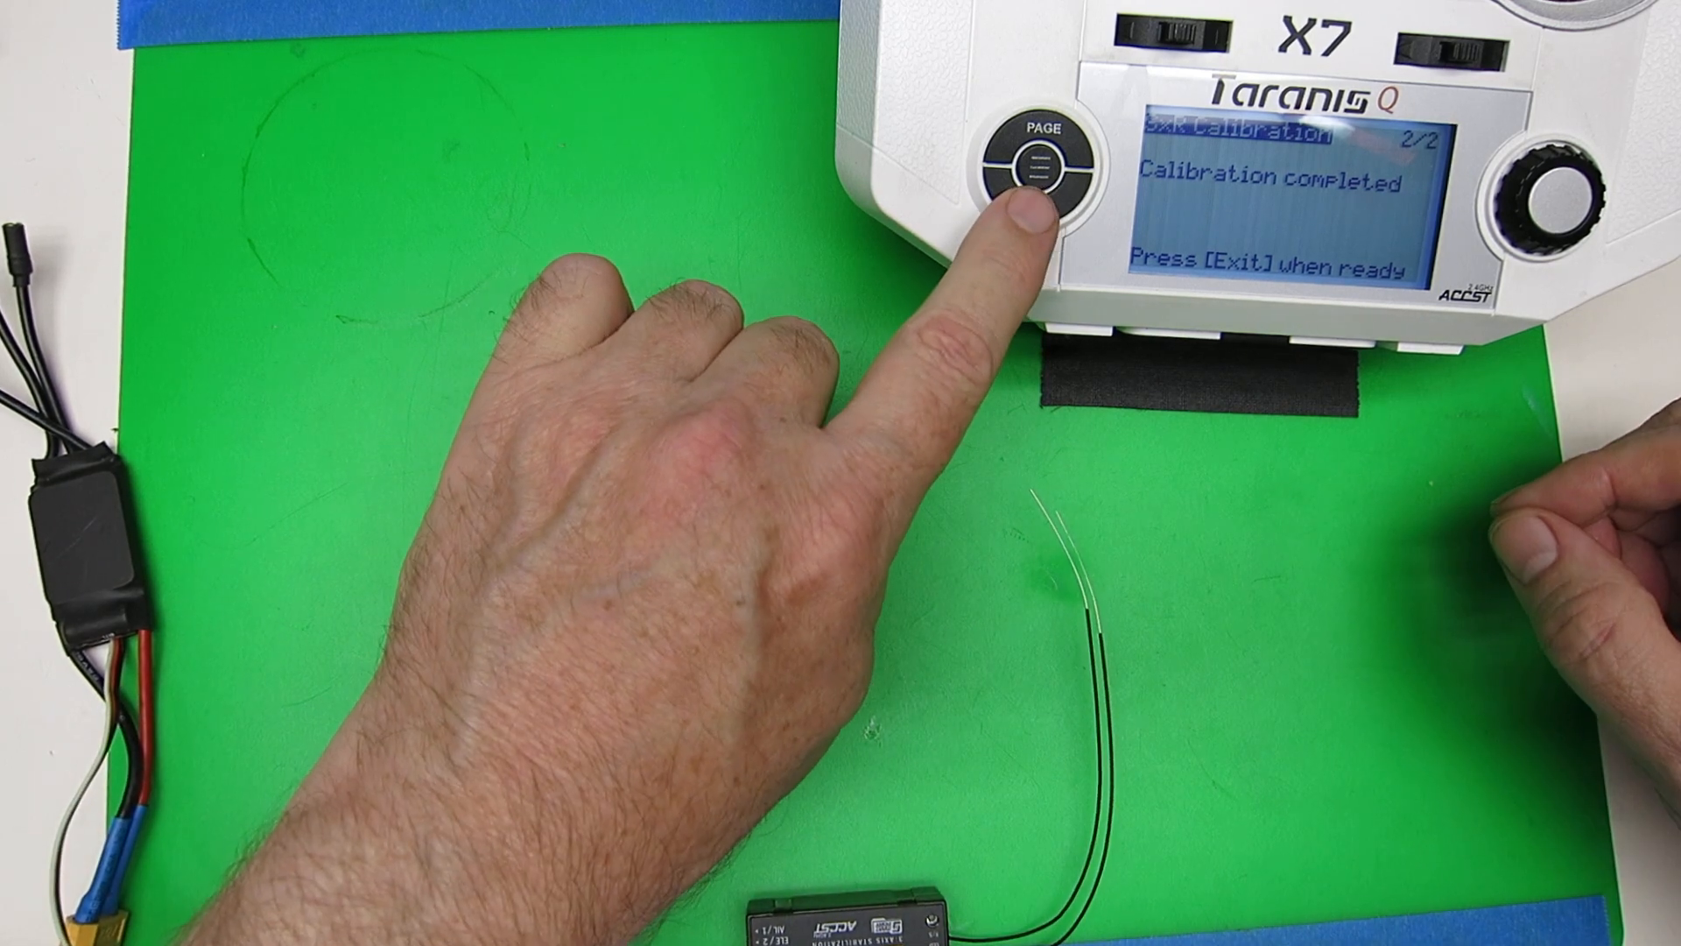
pyautogui.click(1046, 199)
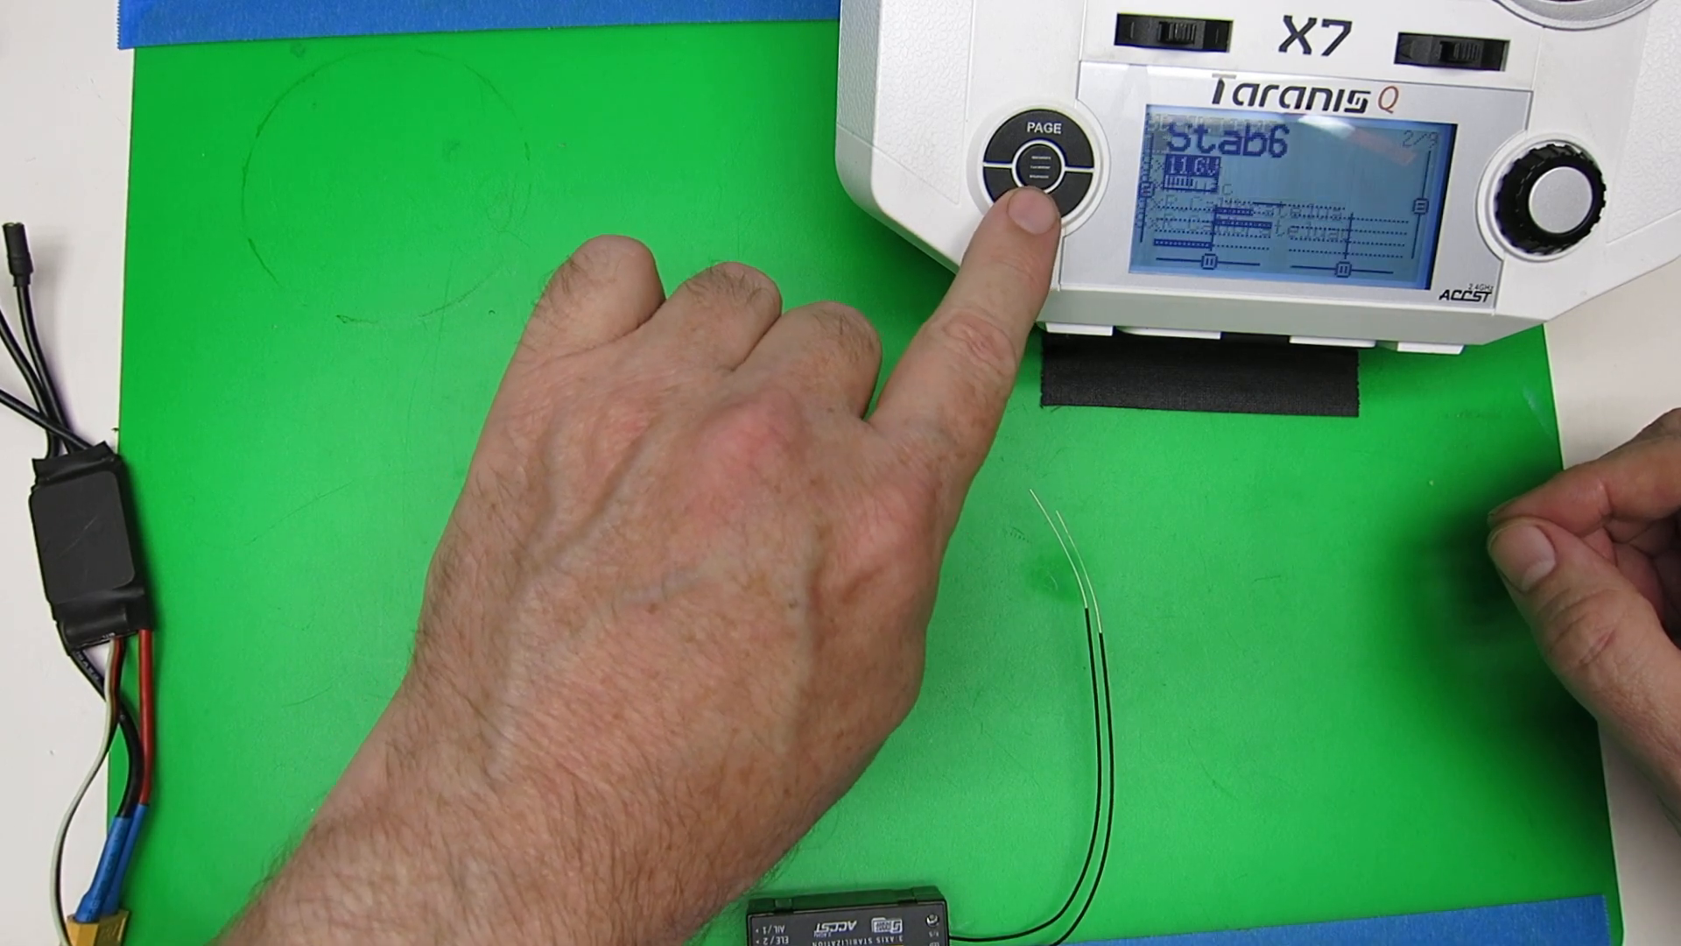